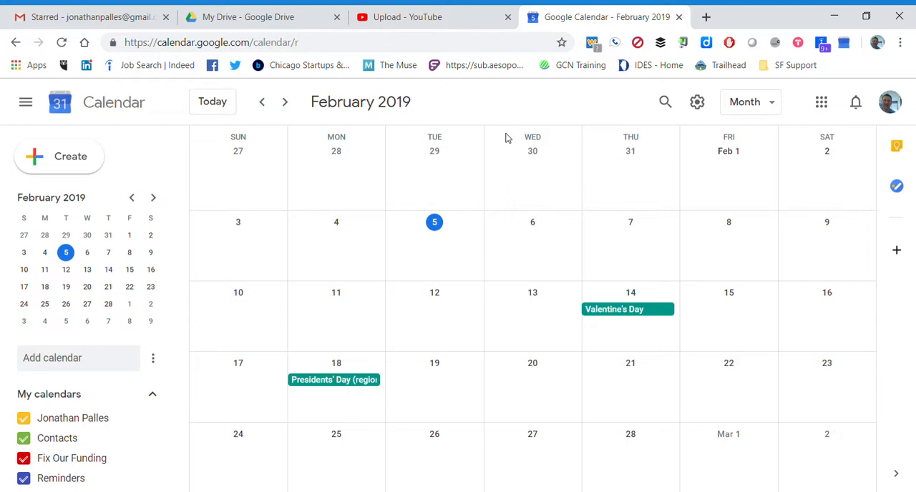
pyautogui.moveTo(535, 186)
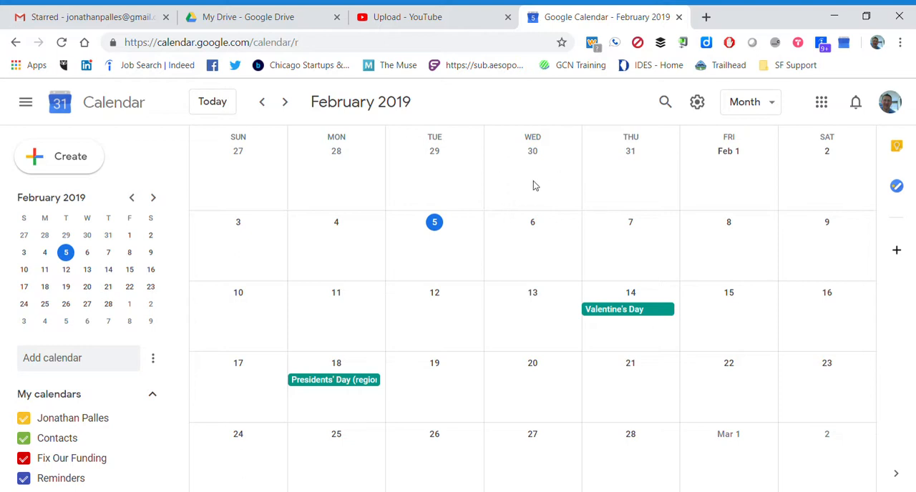
pyautogui.moveTo(596, 104)
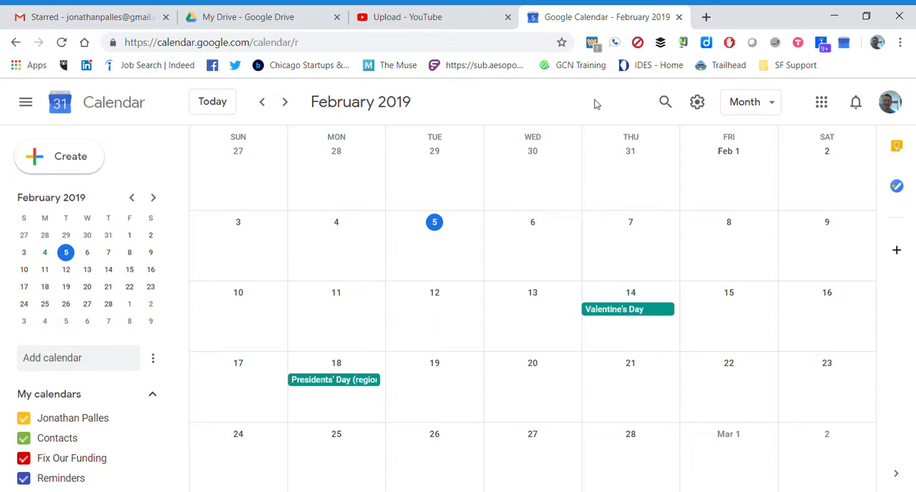
pyautogui.moveTo(655, 89)
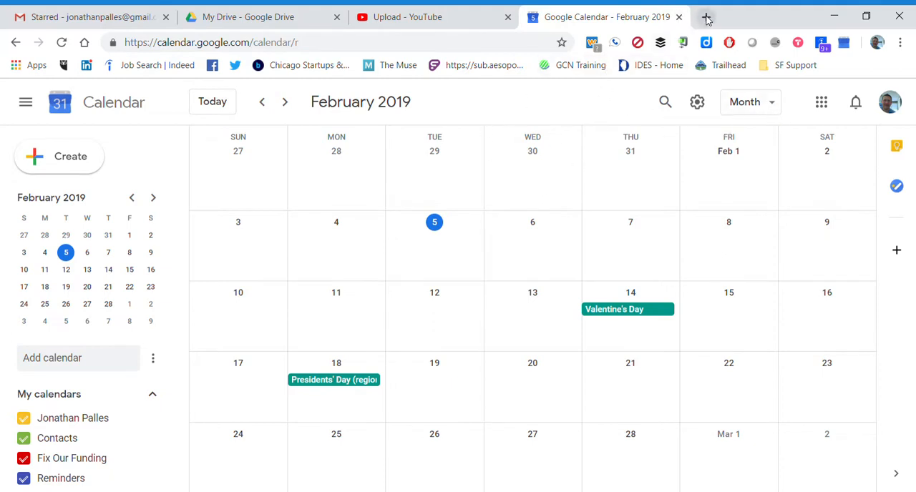
# Step: Launch Google Calendar from the Google apps list in a new browser tab
pyautogui.click(705, 16)
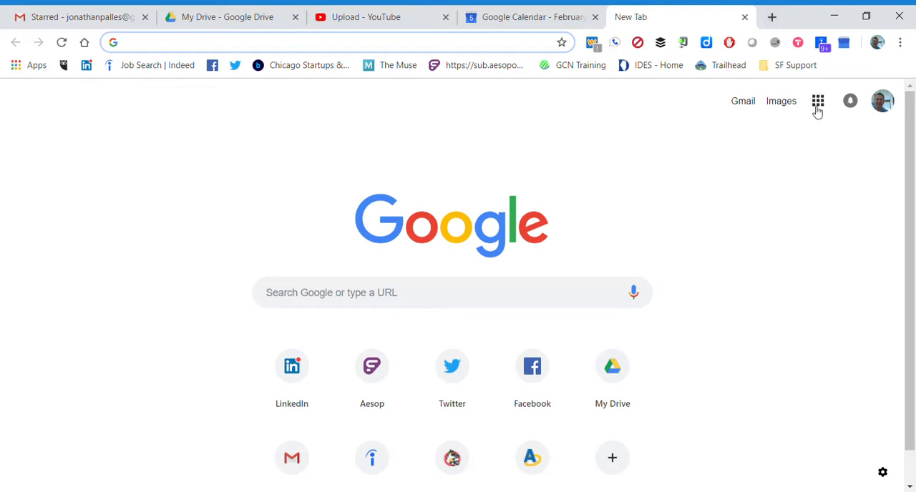
pyautogui.click(818, 100)
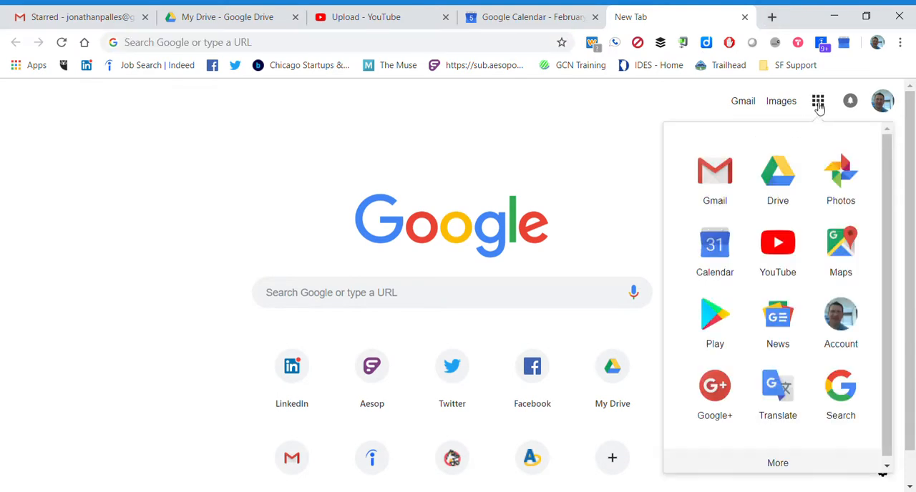
pyautogui.click(714, 243)
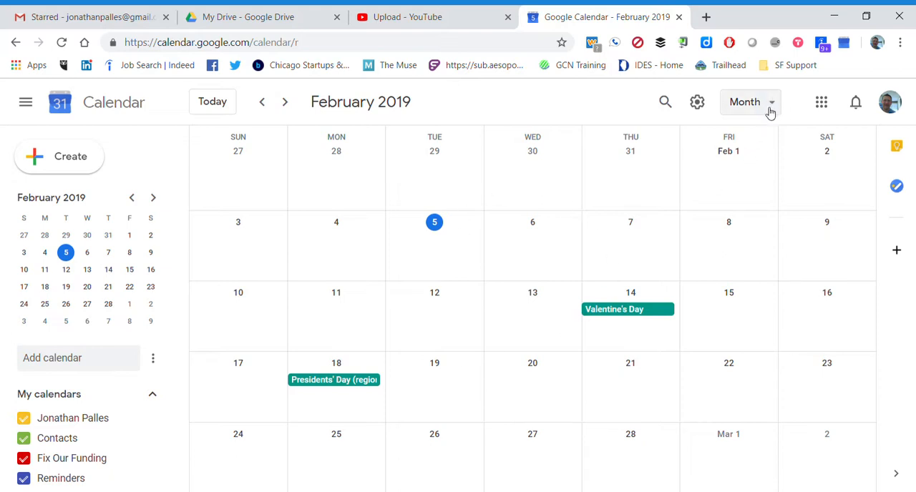
pyautogui.moveTo(771, 113)
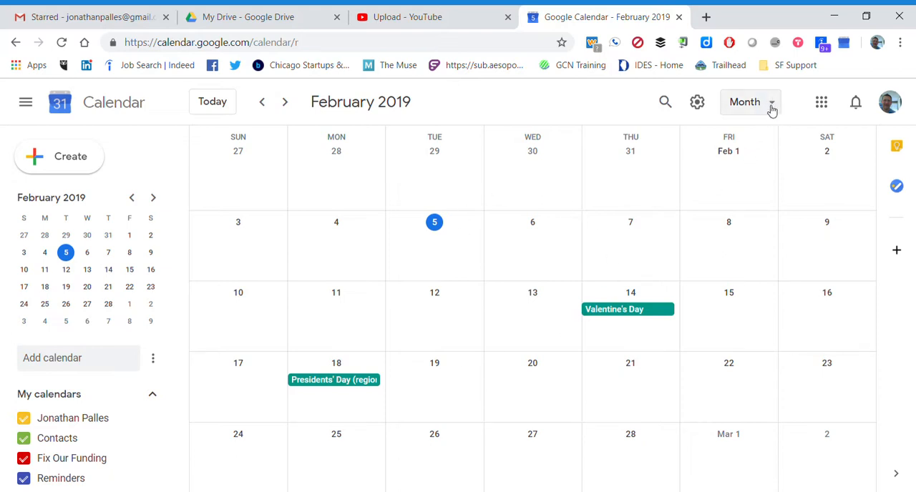
# Step: Switch the calendar from Month to Week view, showing February 3–9, 2019
pyautogui.click(749, 102)
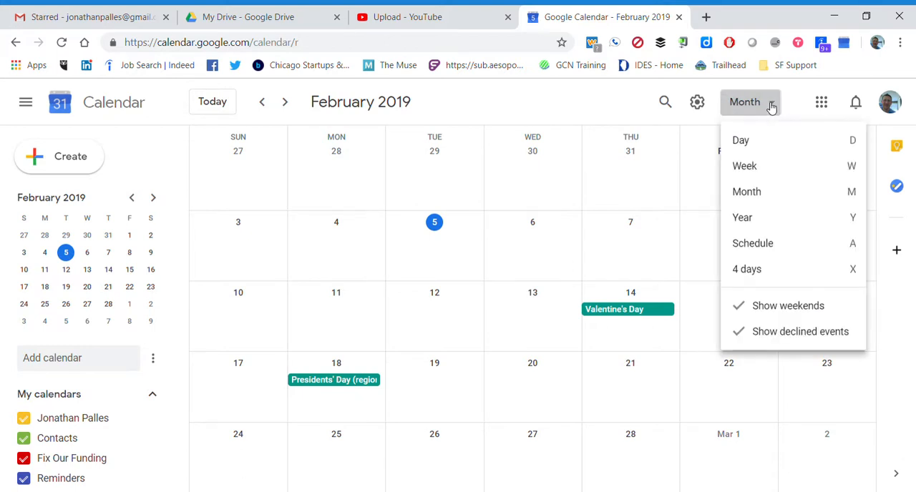
pyautogui.moveTo(744, 166)
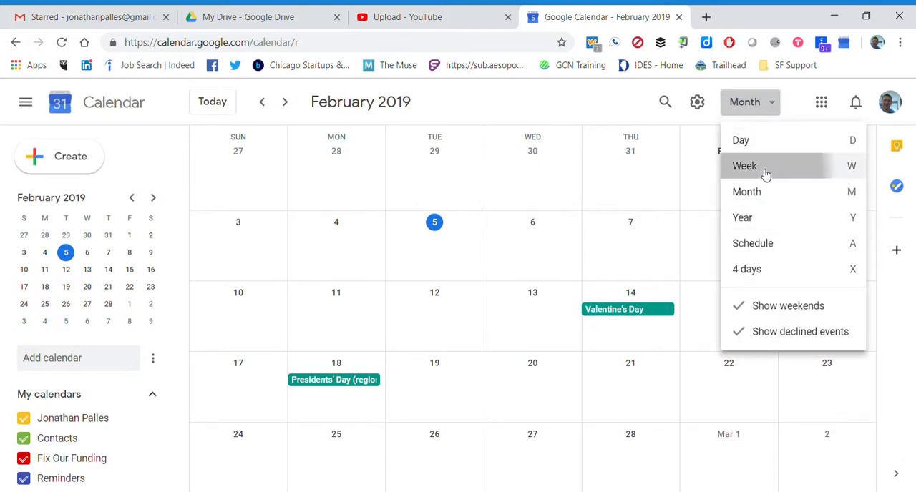
pyautogui.click(744, 166)
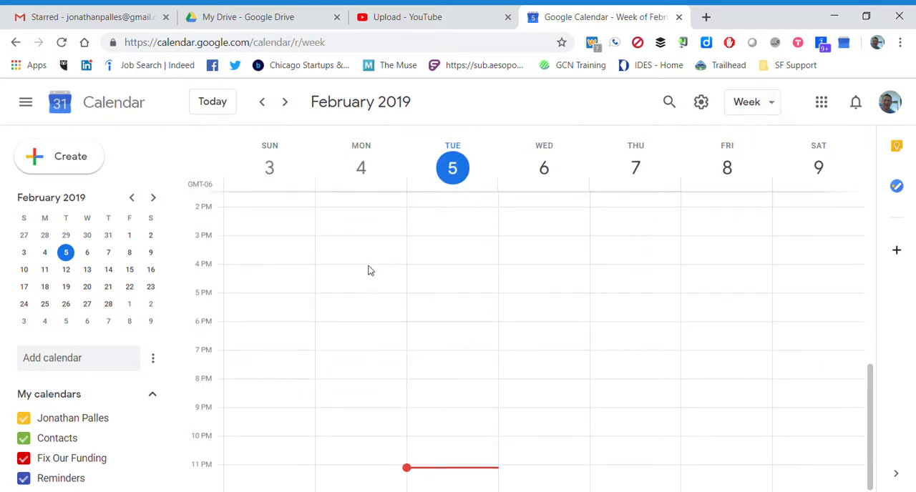
pyautogui.moveTo(584, 287)
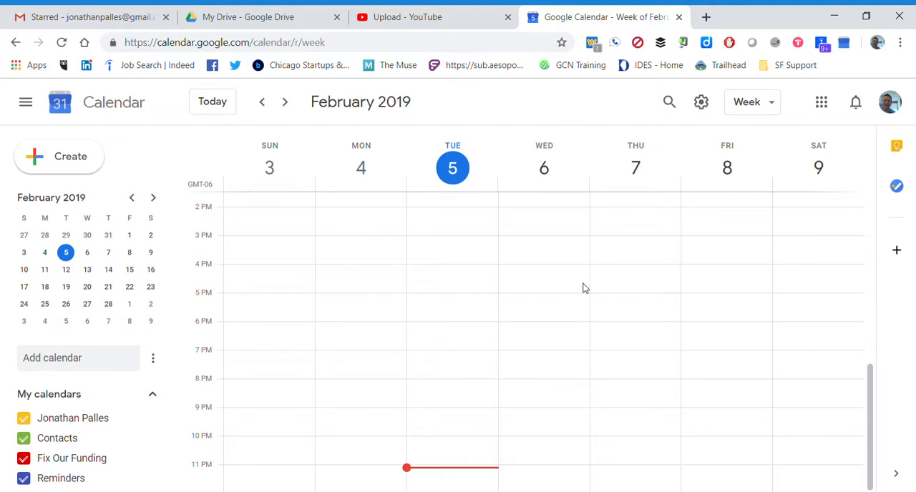
pyautogui.moveTo(588, 313)
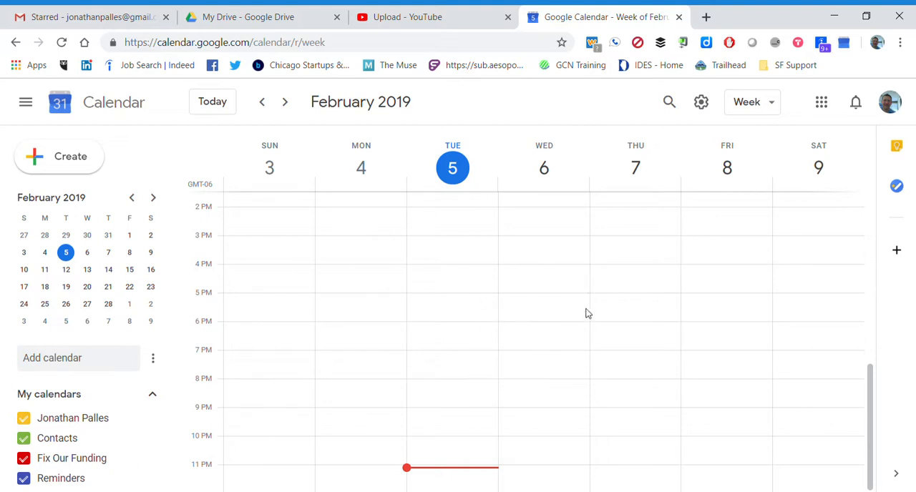
pyautogui.moveTo(652, 306)
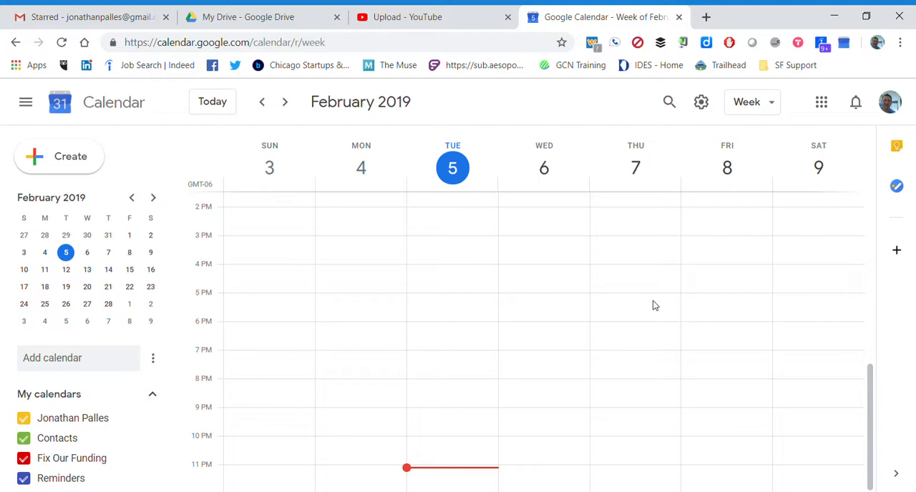
pyautogui.click(747, 102)
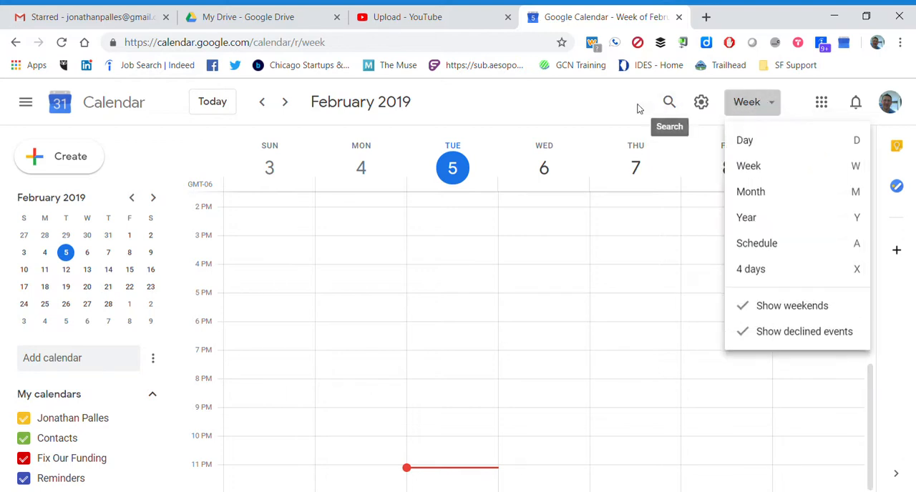
pyautogui.click(570, 106)
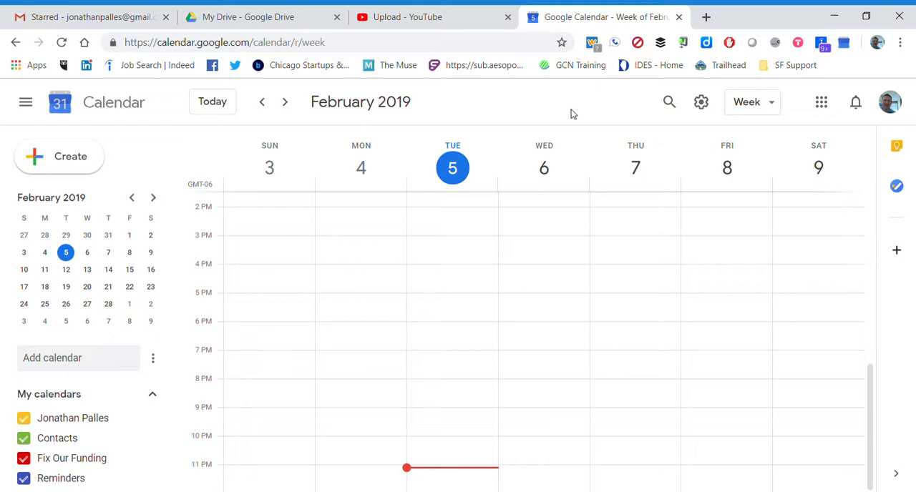
pyautogui.moveTo(412, 130)
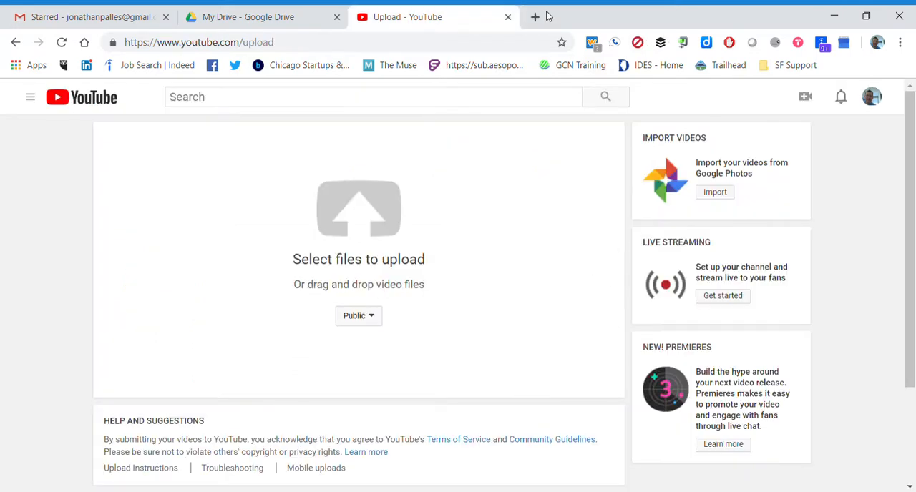
# Step: Load google.com/calendar in a new tab, showing the February 3–9, 2019 week
pyautogui.click(533, 15)
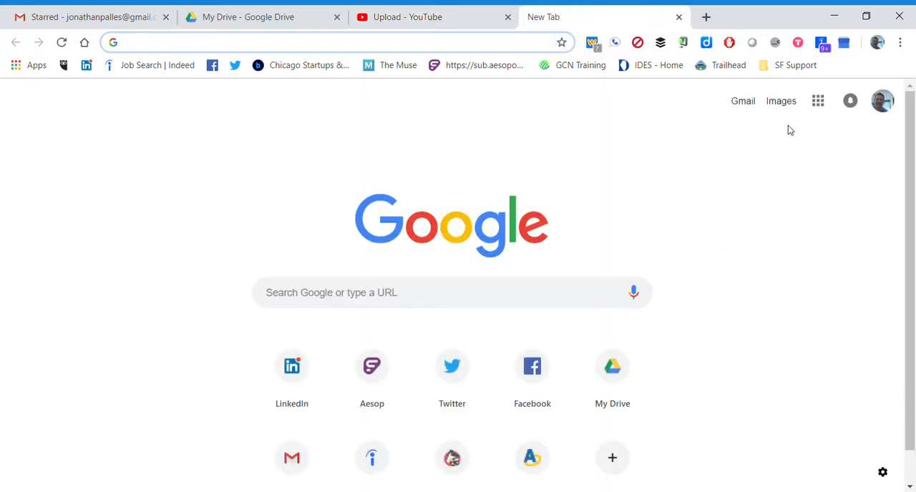
pyautogui.write('https://www.google.com/calendar')
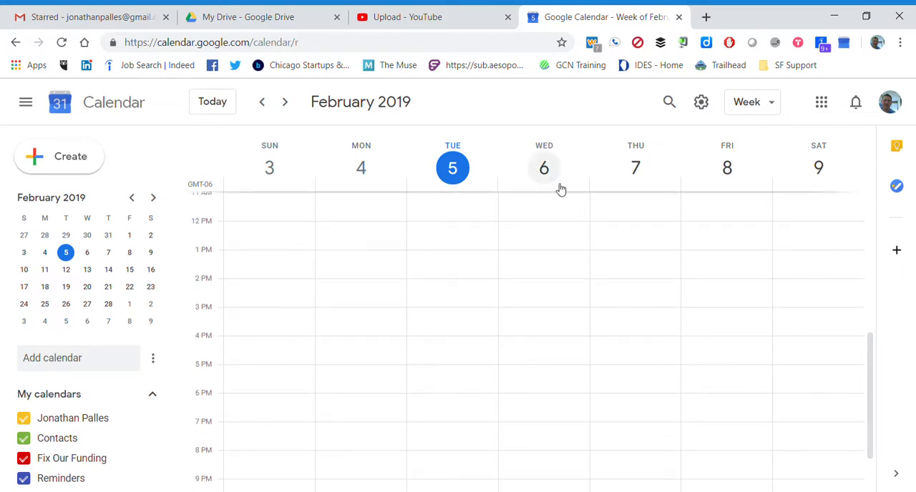
pyautogui.moveTo(523, 285)
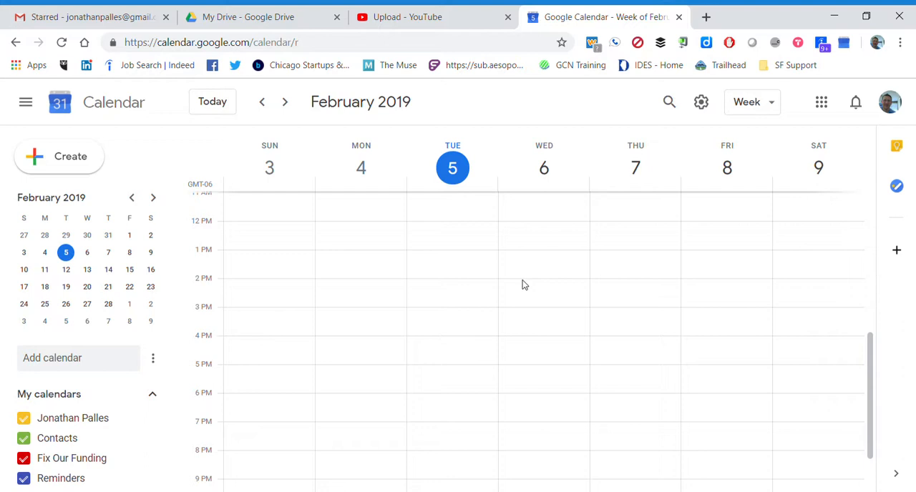
pyautogui.moveTo(528, 257)
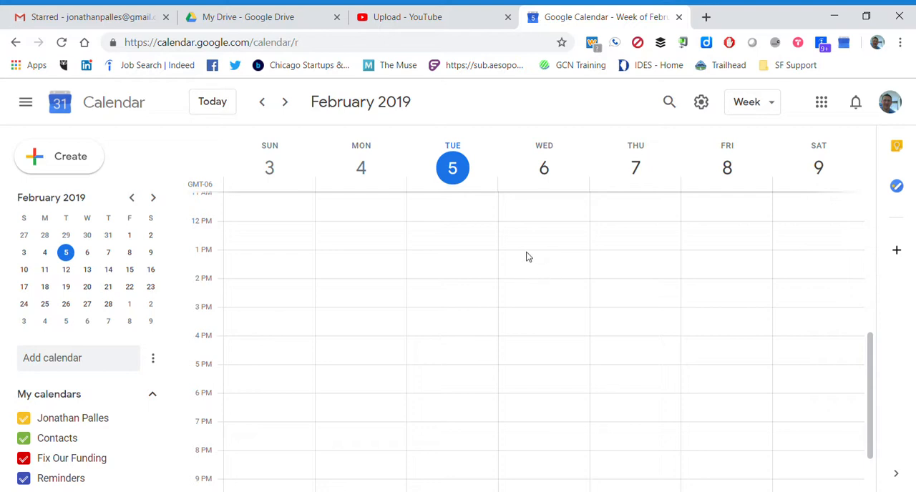
# Step: Start a new event on Wednesday Feb 6 at 1pm and go to its full details editor
pyautogui.click(536, 262)
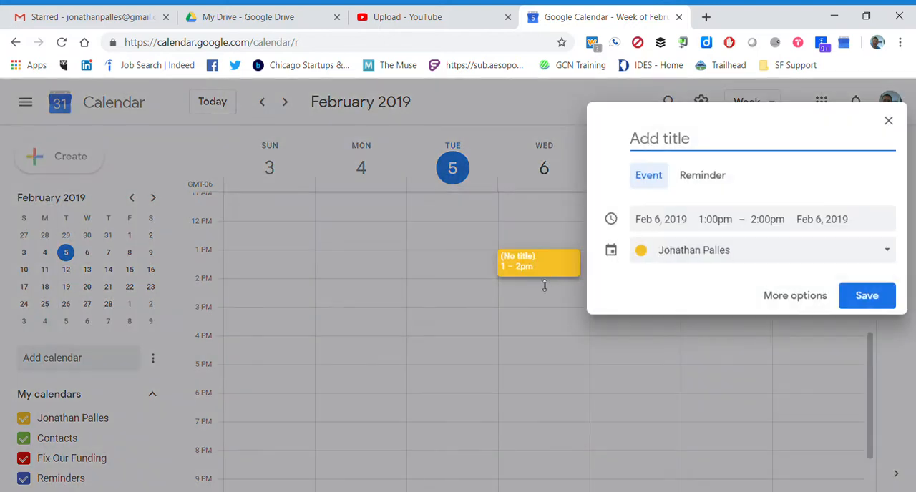
pyautogui.moveTo(796, 295)
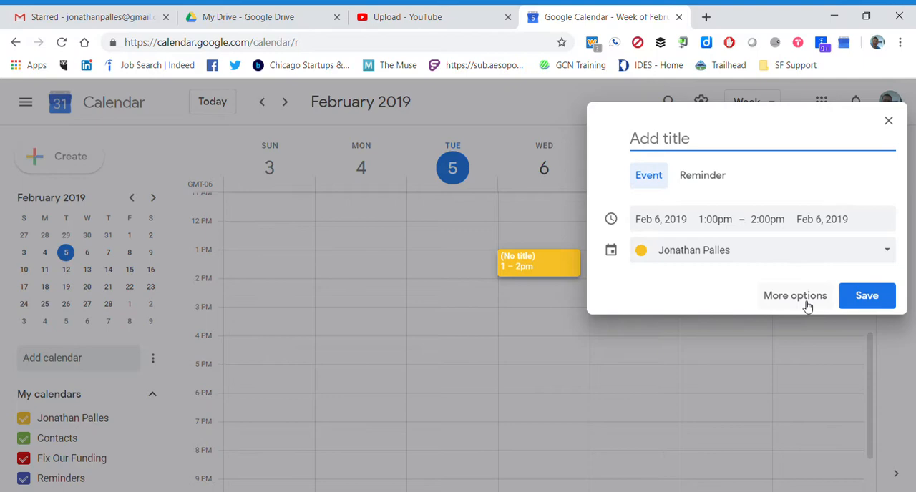
pyautogui.click(795, 295)
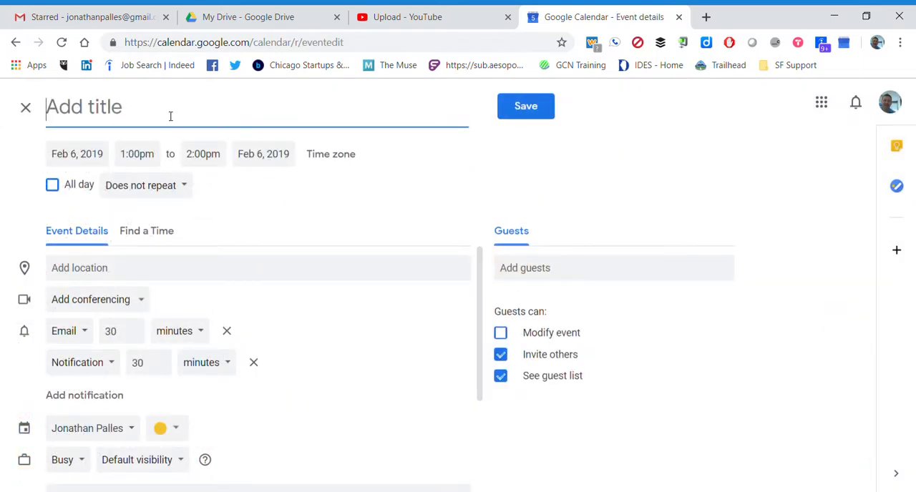
# Step: Title the event 'Tech Training' and extend its end time to 3:30pm
pyautogui.write('Tehc')
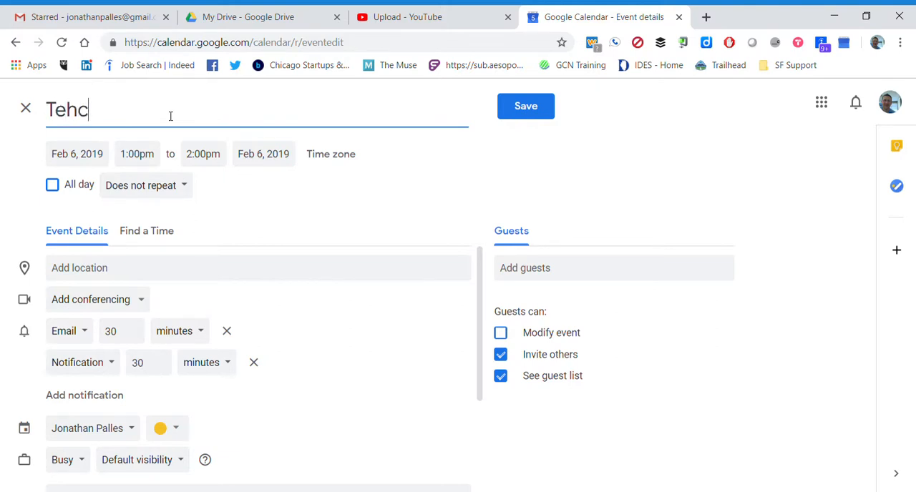
pyautogui.write('Tech Tr')
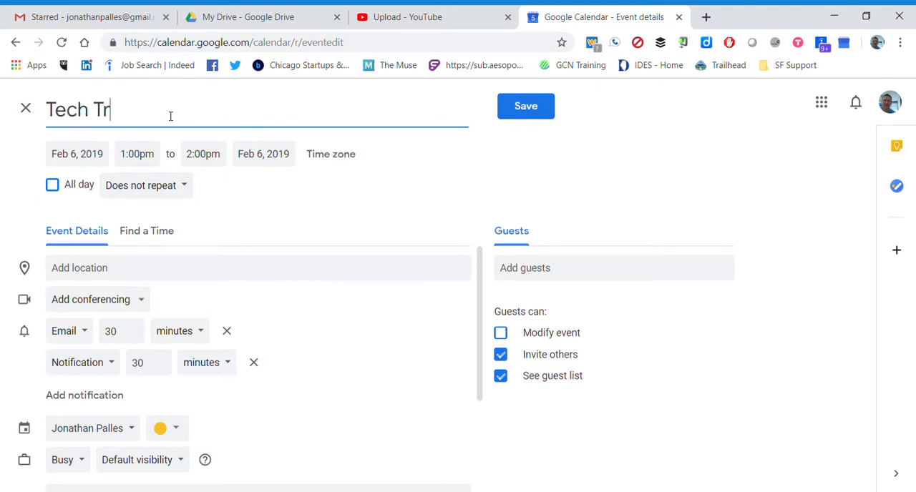
pyautogui.write('aining')
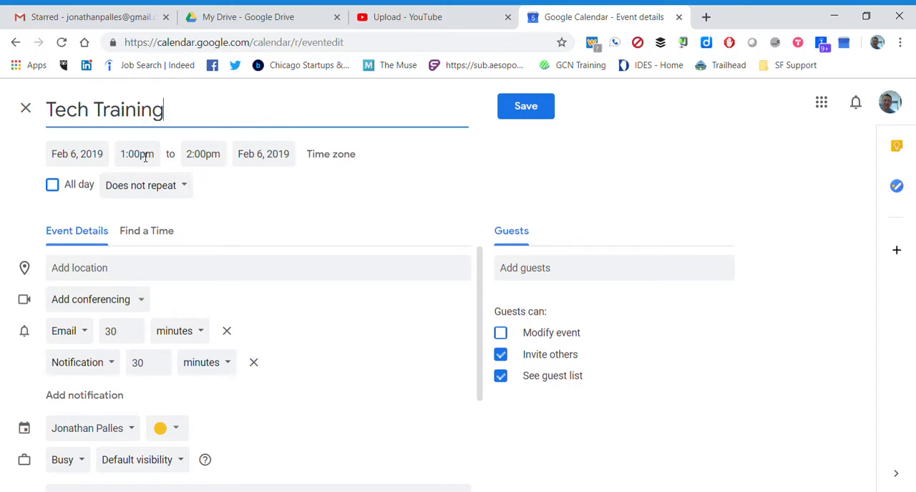
pyautogui.click(203, 154)
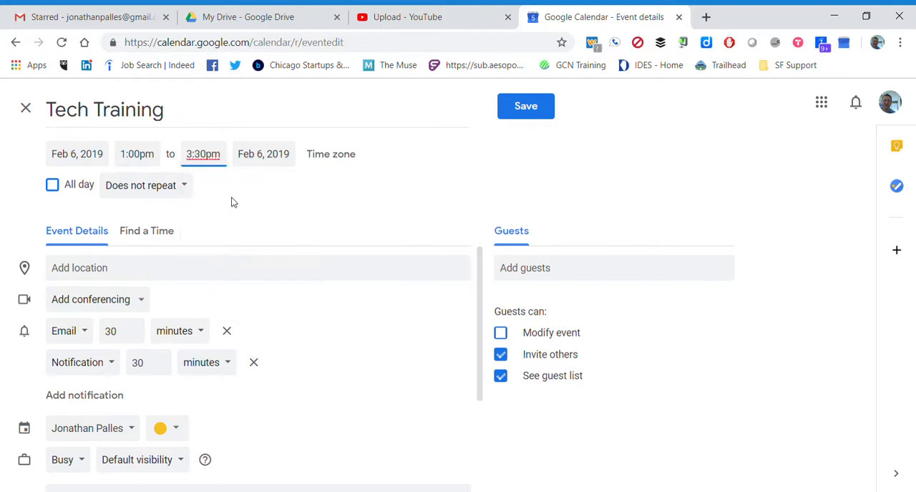
pyautogui.moveTo(303, 220)
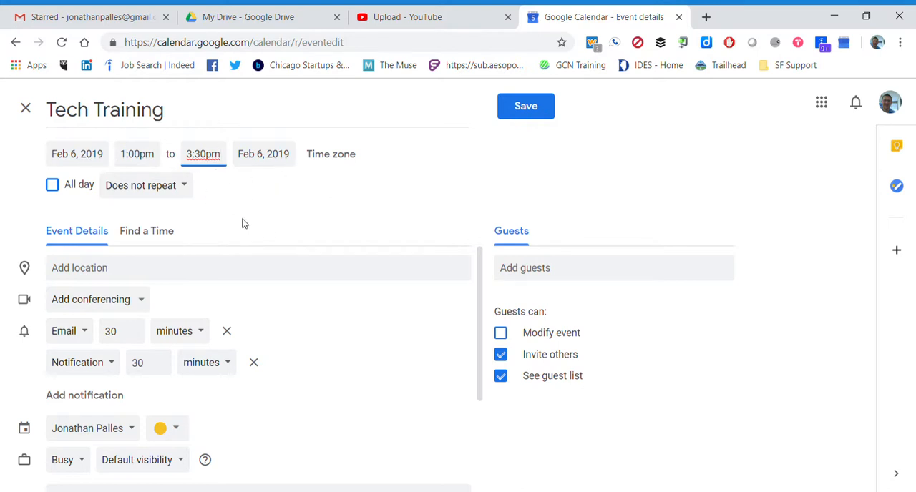
pyautogui.moveTo(501, 272)
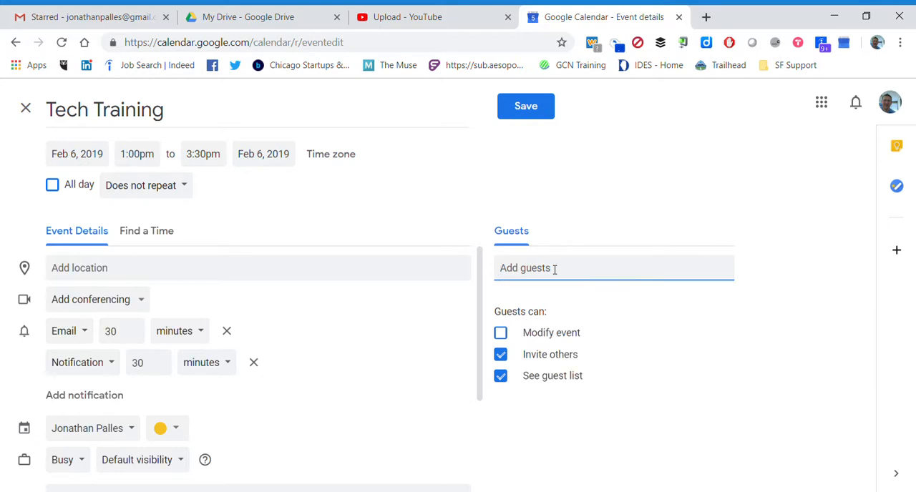
pyautogui.write('japes')
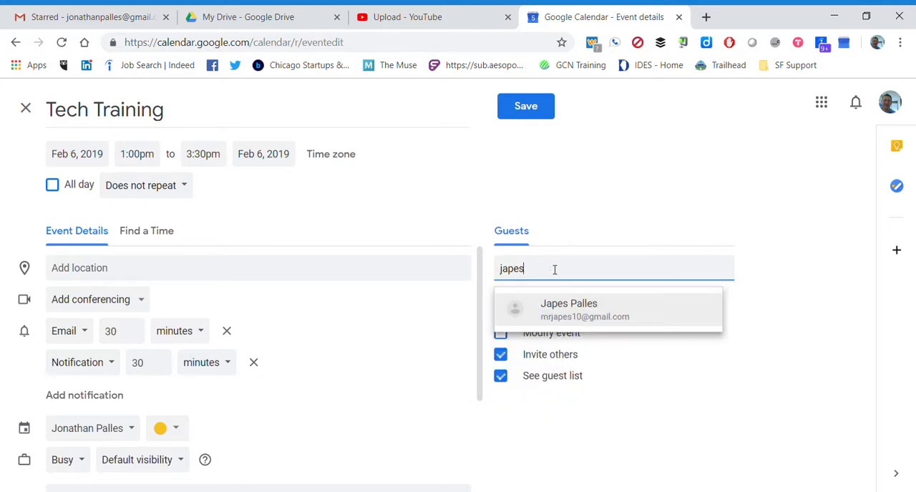
pyautogui.click(570, 309)
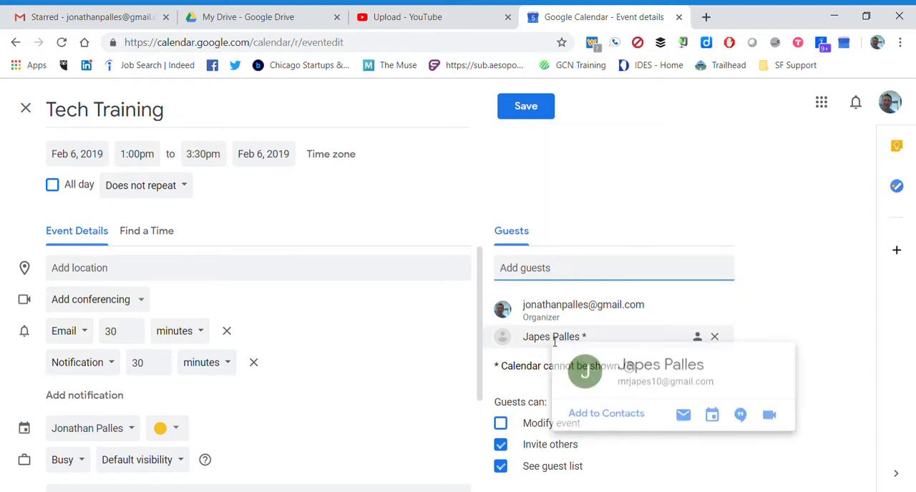
pyautogui.moveTo(436, 222)
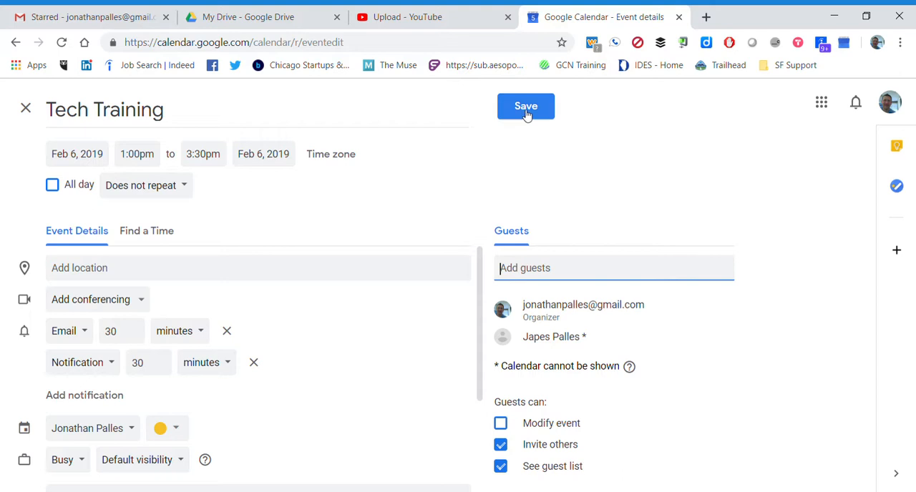
# Step: Save the Tech Training event, bringing up the send-invitation prompt
pyautogui.click(525, 106)
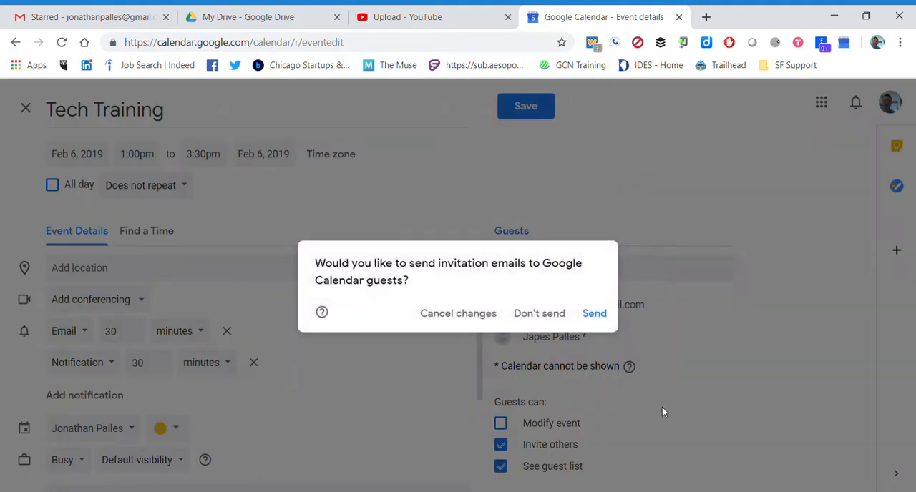
pyautogui.moveTo(364, 303)
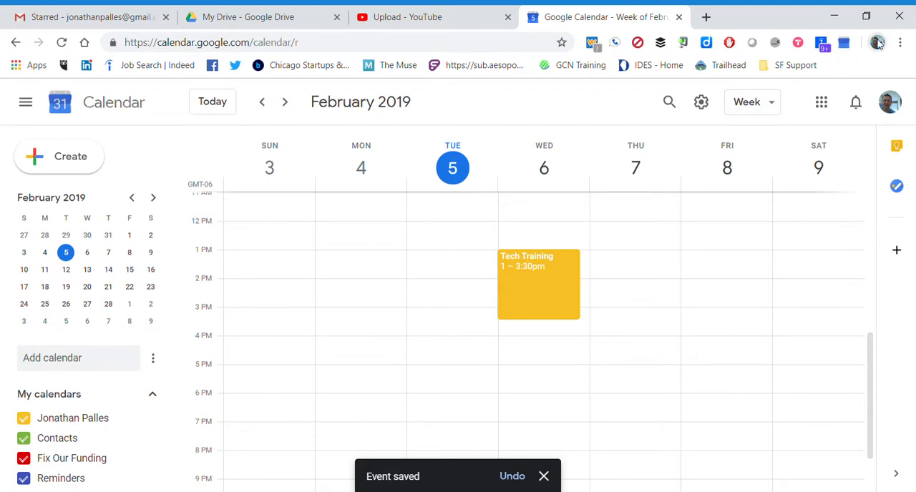
pyautogui.moveTo(718, 246)
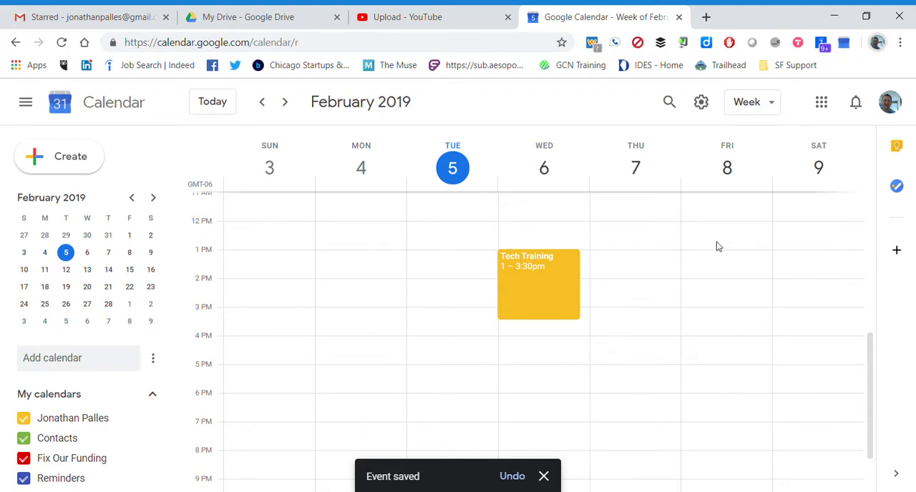
pyautogui.moveTo(449, 220)
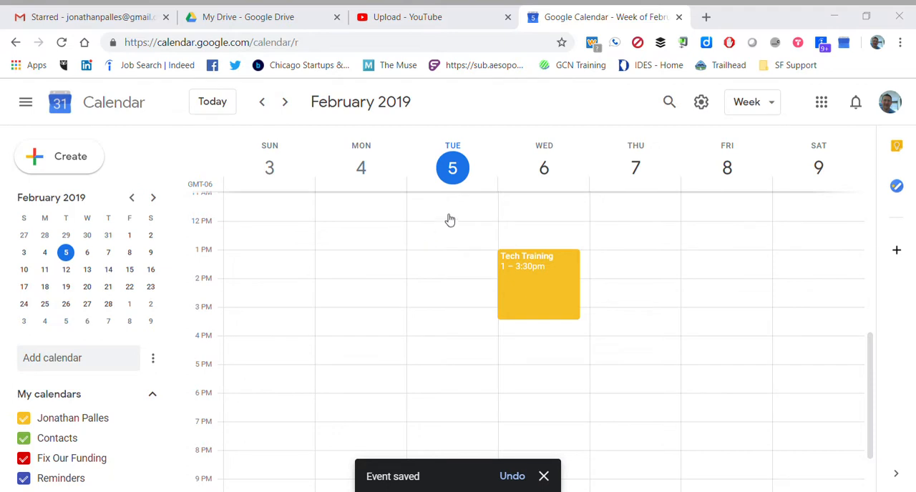
pyautogui.moveTo(475, 215)
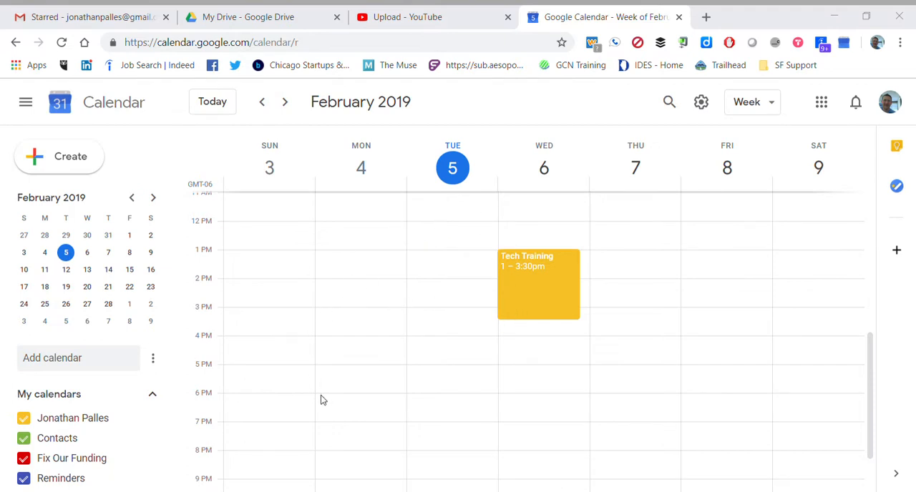
pyautogui.moveTo(366, 409)
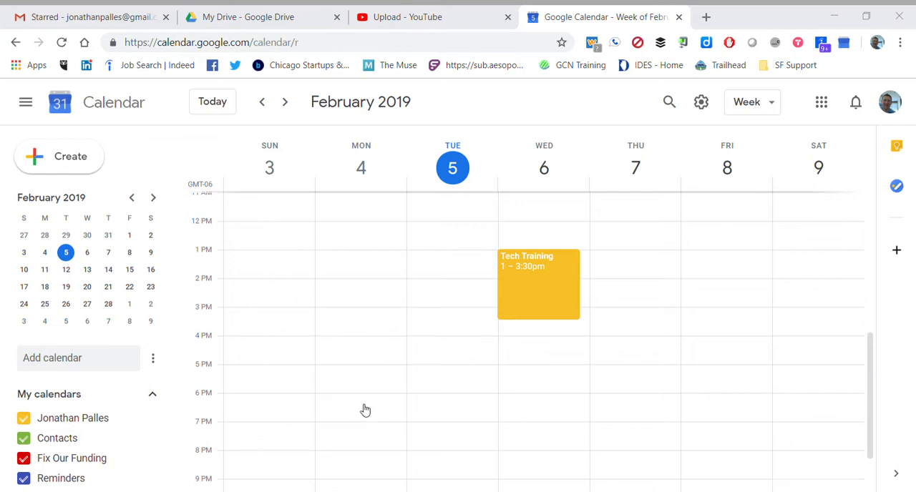
pyautogui.moveTo(472, 409)
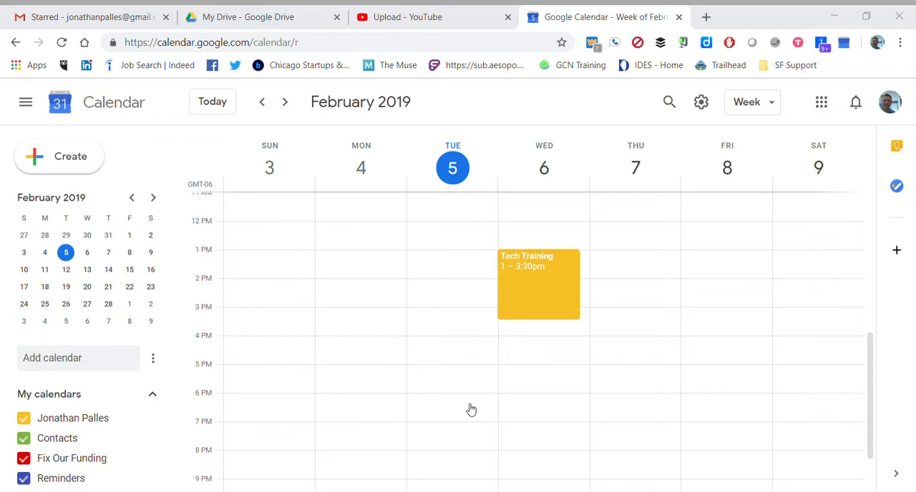
pyautogui.moveTo(361, 409)
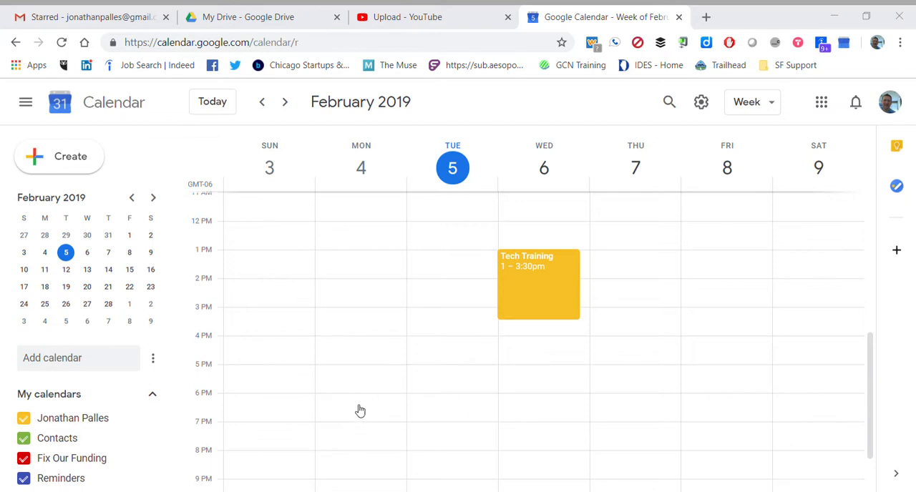
pyautogui.moveTo(581, 73)
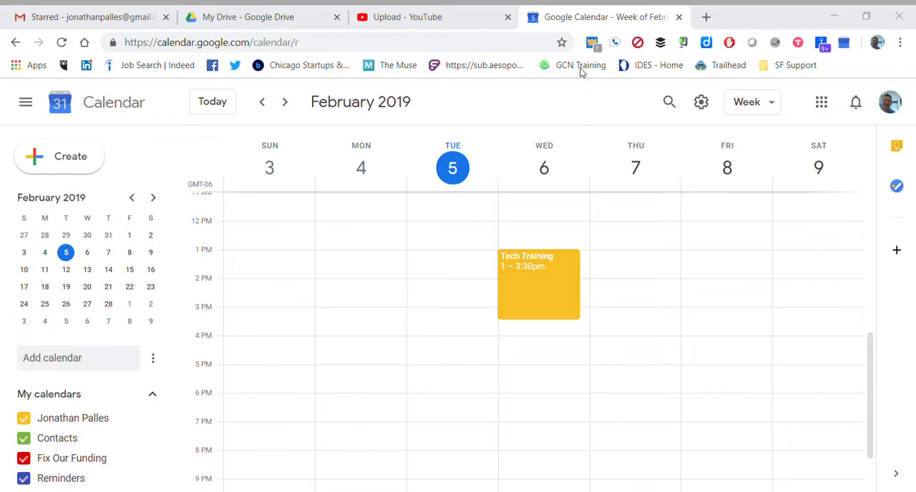
pyautogui.moveTo(386, 389)
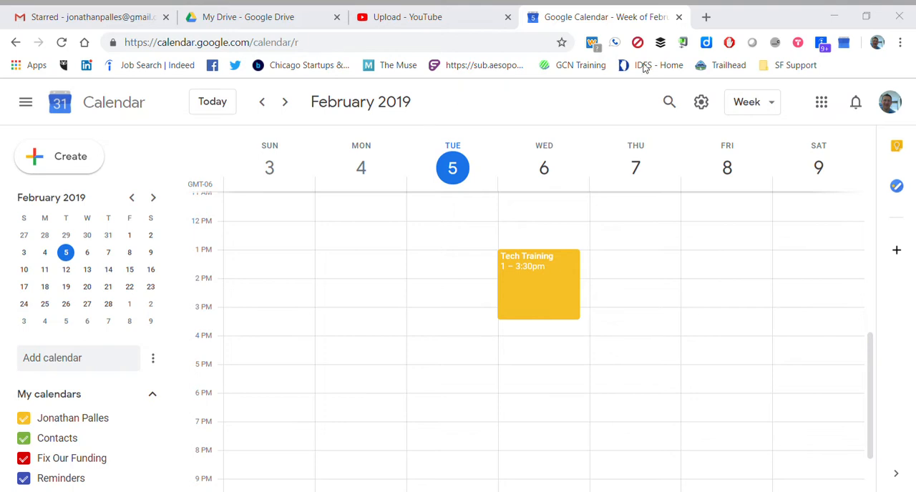
pyautogui.moveTo(851, 82)
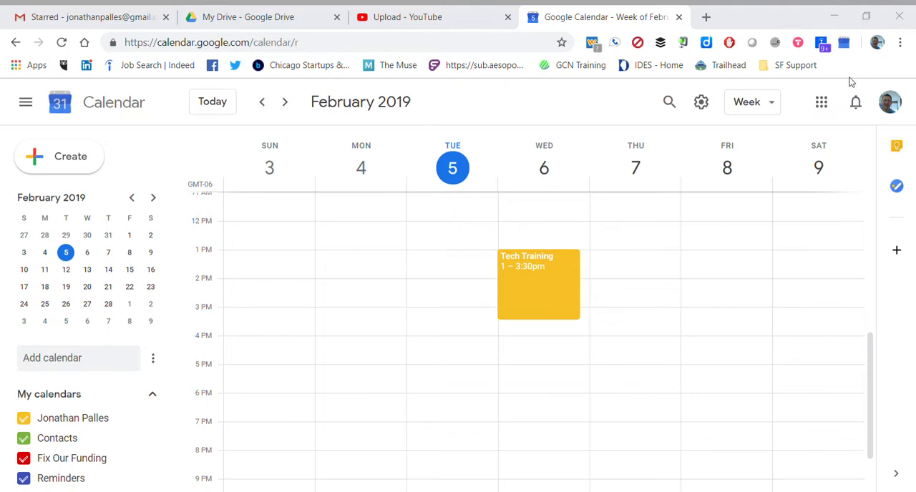
pyautogui.moveTo(397, 409)
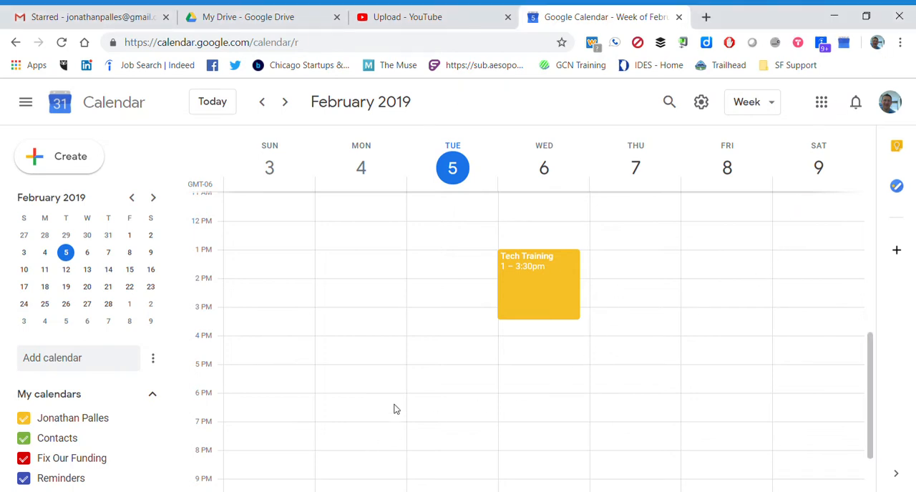
pyautogui.moveTo(537, 268)
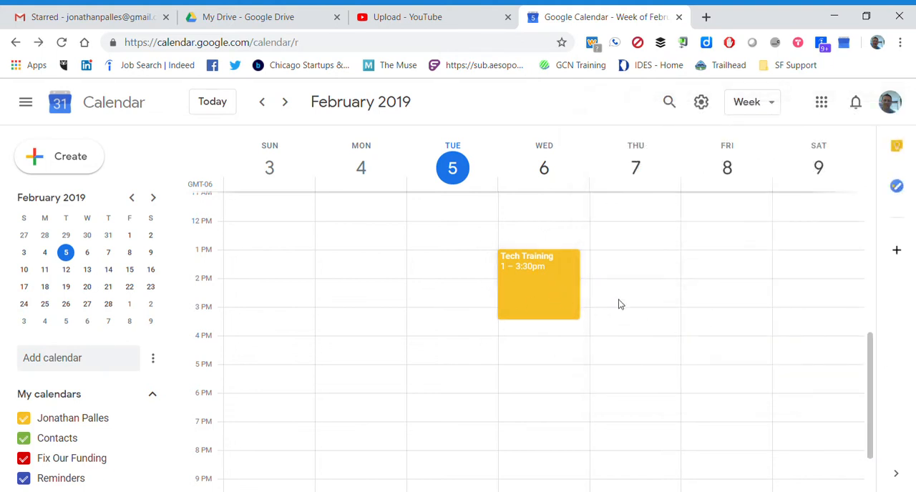
pyautogui.moveTo(650, 275)
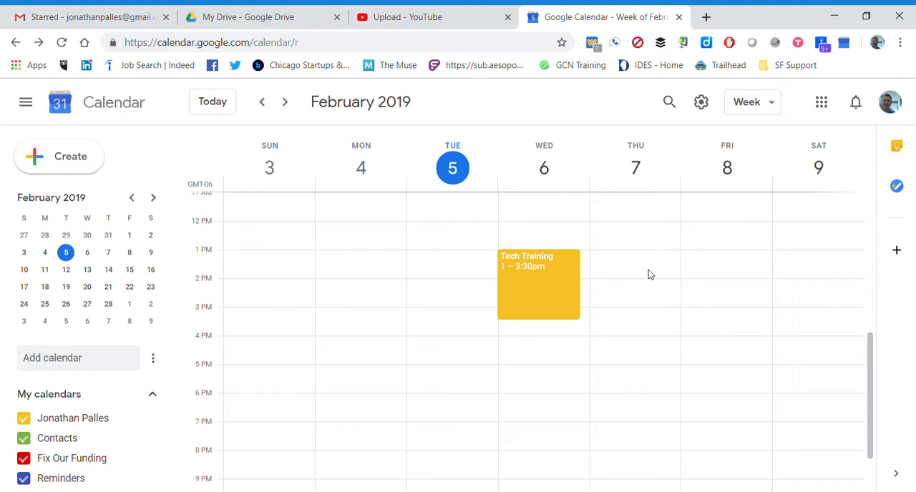